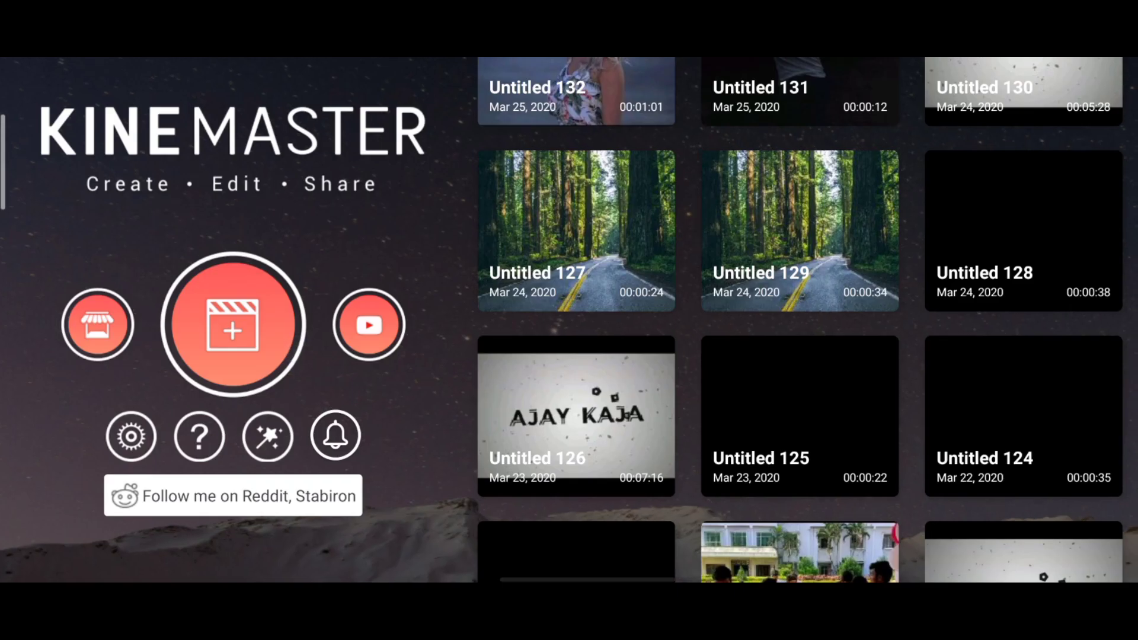
Step: Open the waterfront-video project from the home screen into the editor
{"action": "left_click", "coordinate": [232, 325]}
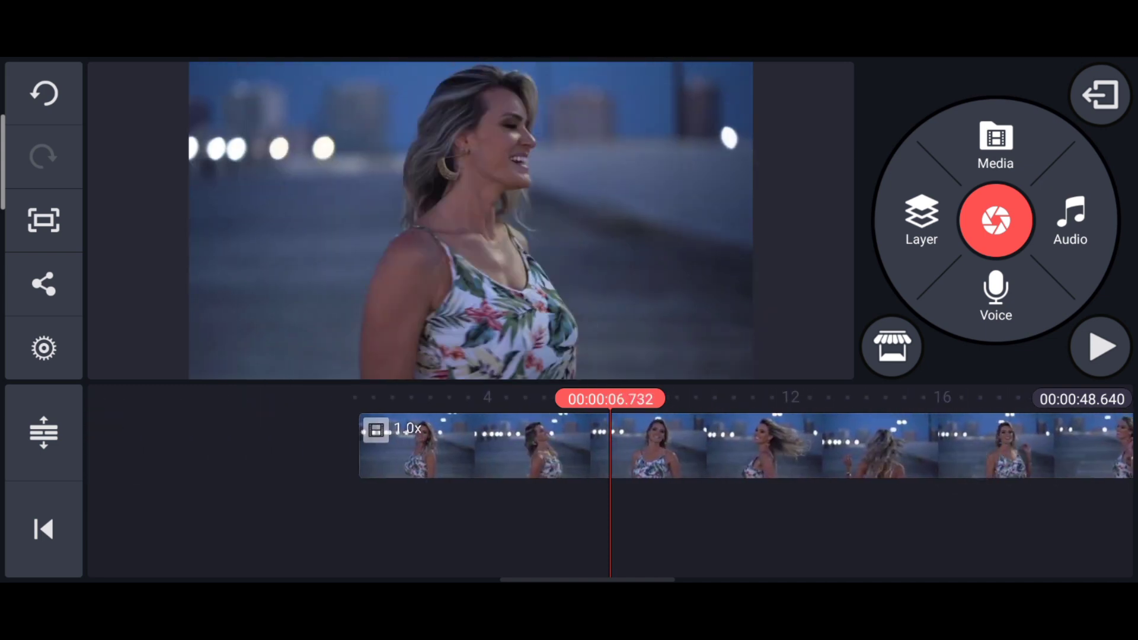
Step: Set the waterfront clip's volume to 0% so its original sound is muted
{"action": "left_click", "coordinate": [483, 447]}
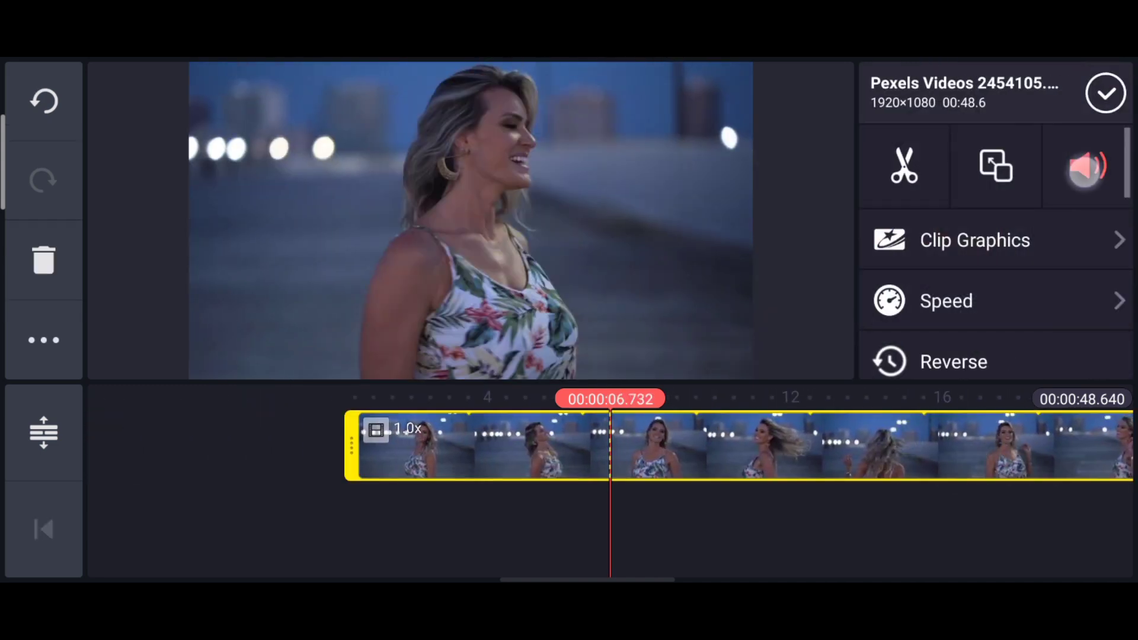
{"action": "left_click", "coordinate": [1085, 164]}
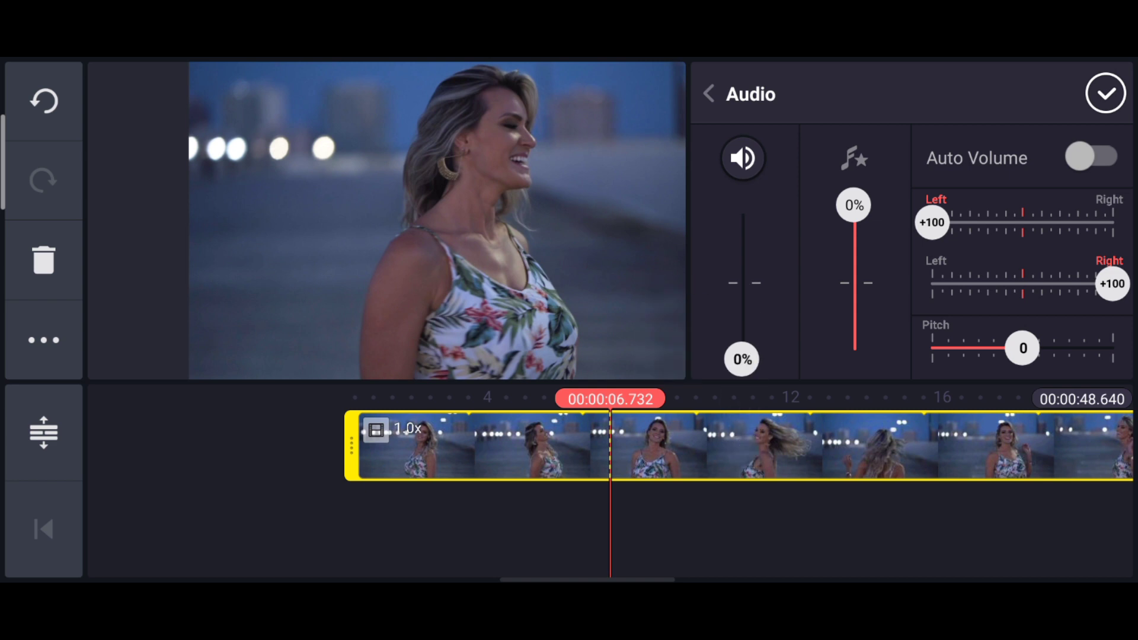
{"action": "left_click", "coordinate": [1105, 94]}
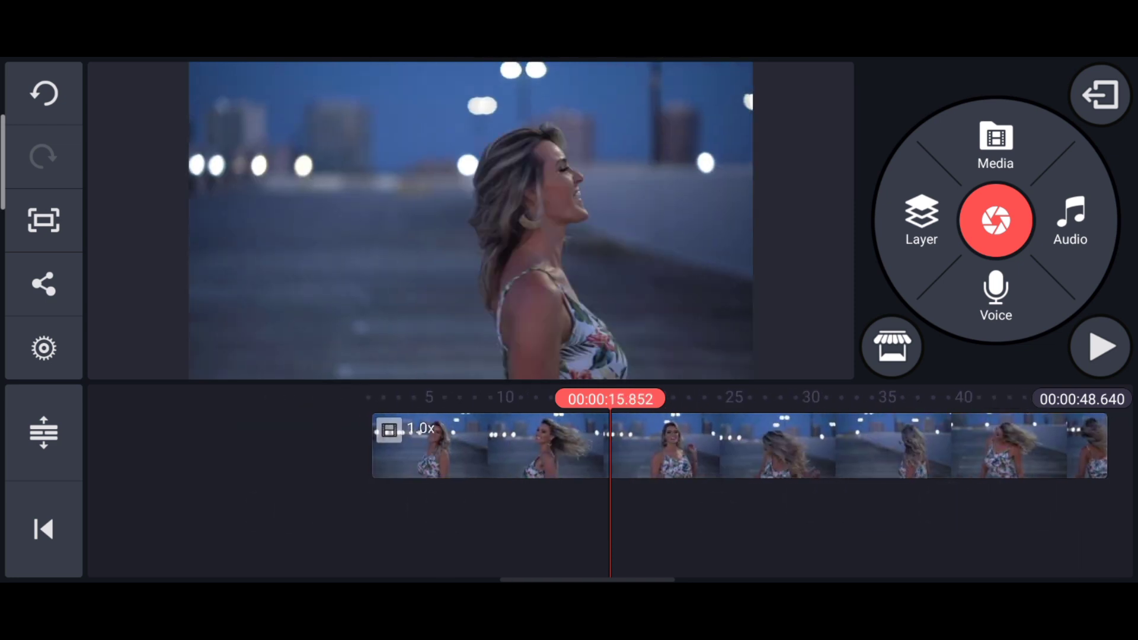
Step: Add the Cadmium - Change Your Mind track from the download folder as project music
{"action": "left_click", "coordinate": [1069, 221]}
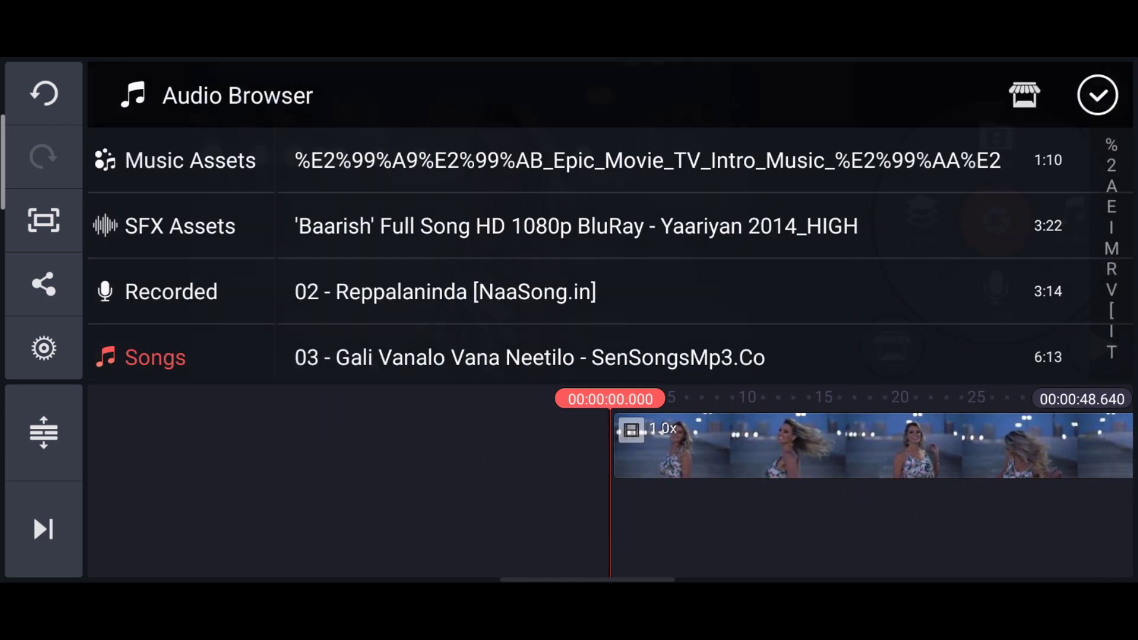
{"action": "left_click", "coordinate": [161, 347]}
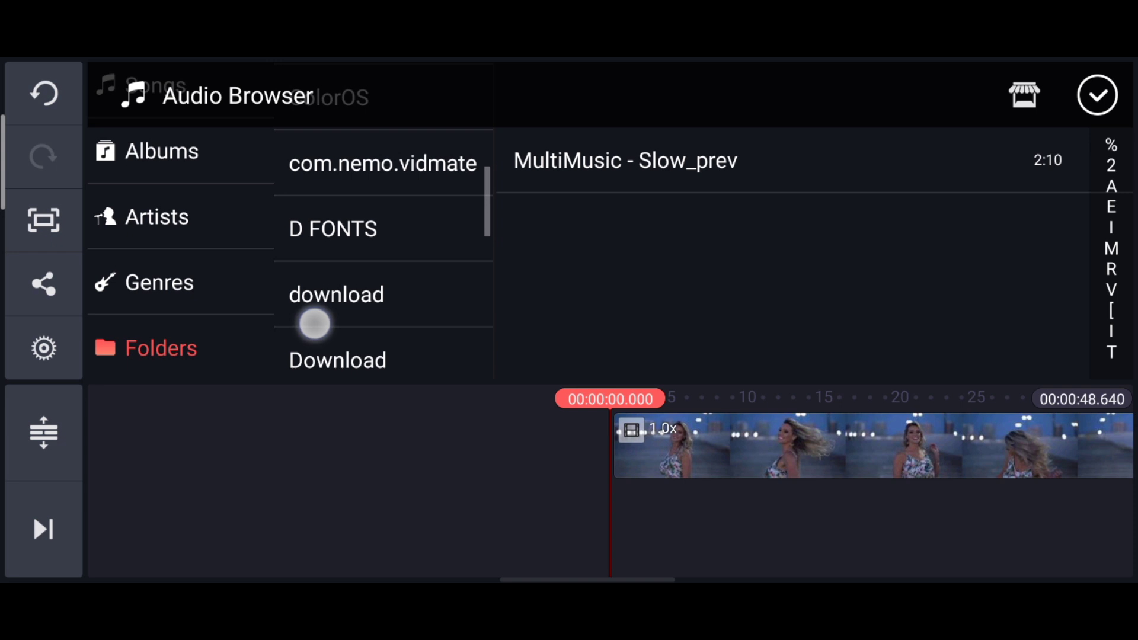
{"action": "left_click", "coordinate": [336, 294]}
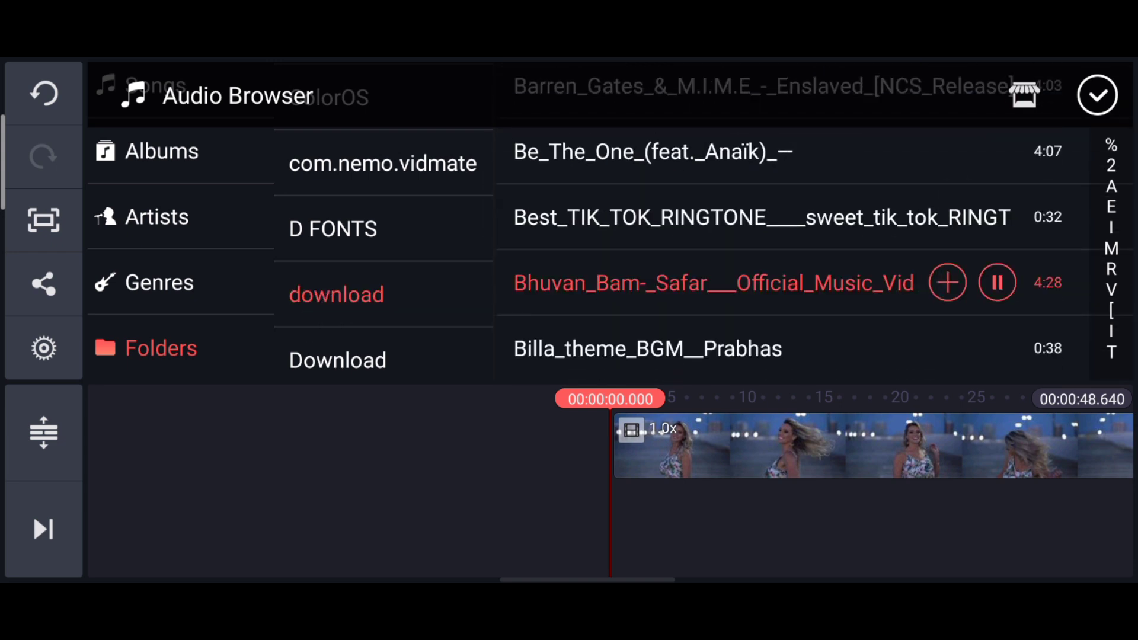
{"action": "scroll", "scroll_direction": "up", "scroll_amount": 3}
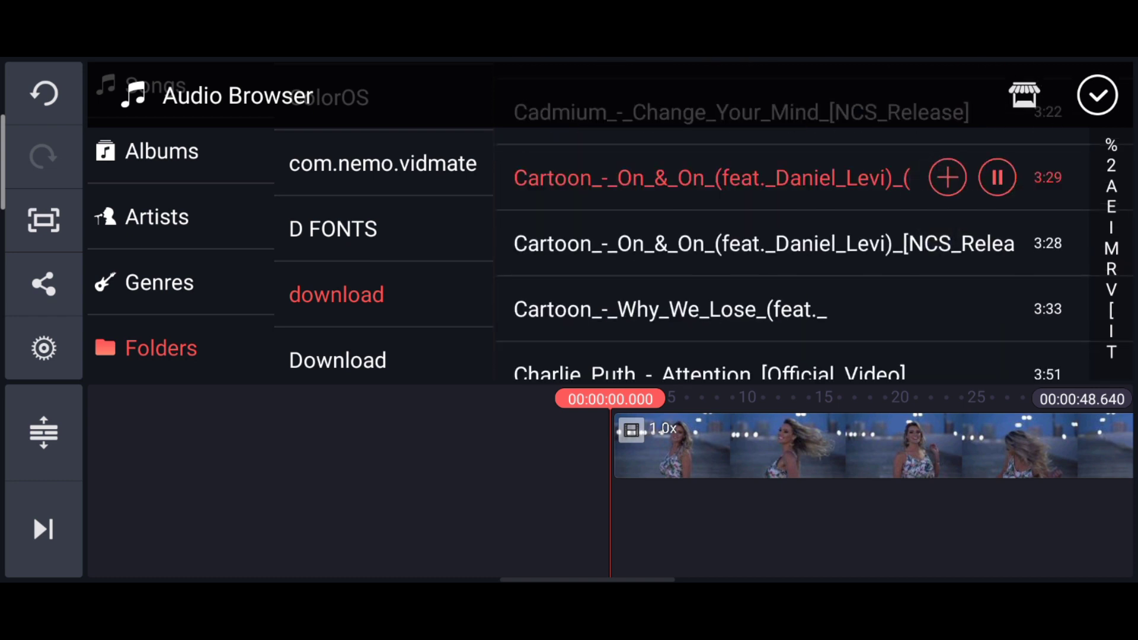
{"action": "left_click", "coordinate": [947, 177]}
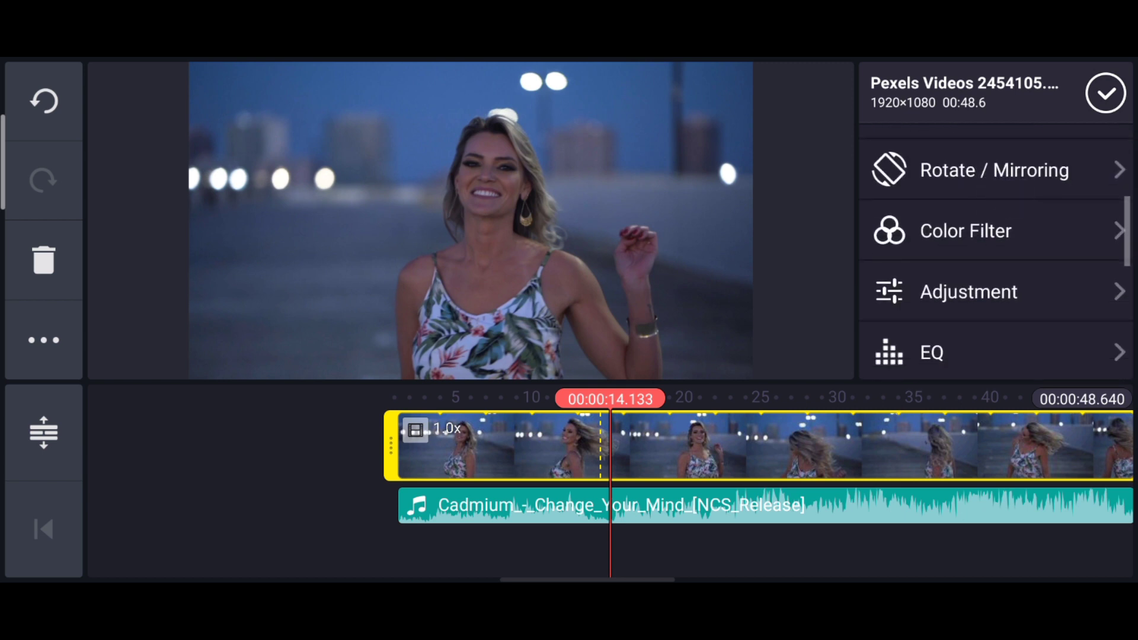
Step: Preview Basic, Warm, Cold, Vivid, Low Saturation L02 and Monochrome filters on the clip
{"action": "left_click", "coordinate": [965, 232]}
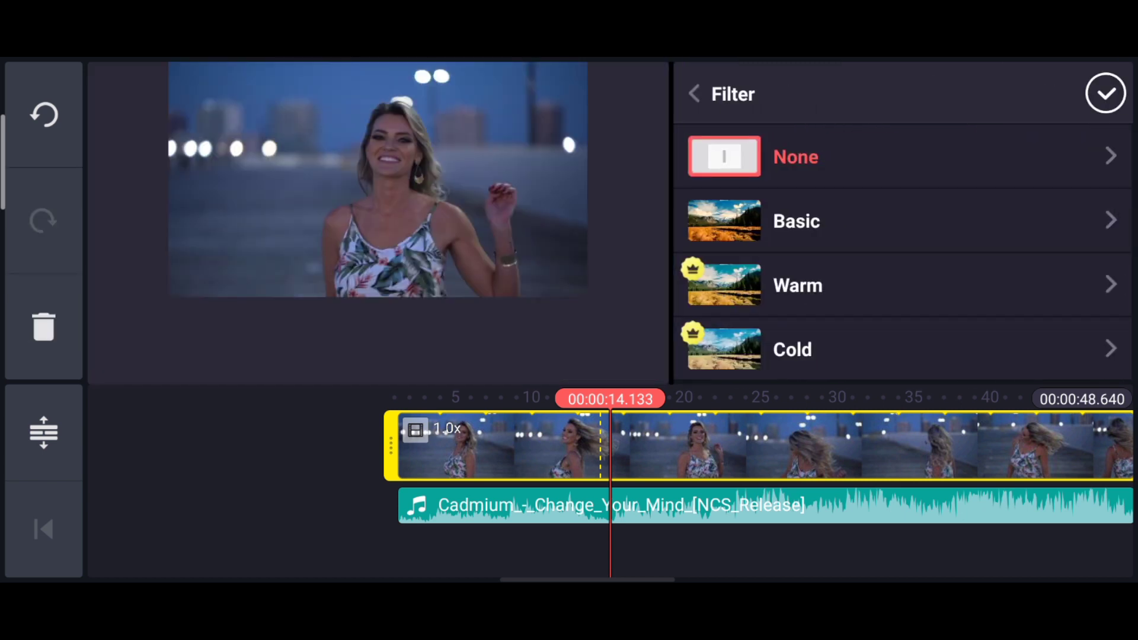
{"action": "left_click", "coordinate": [795, 221]}
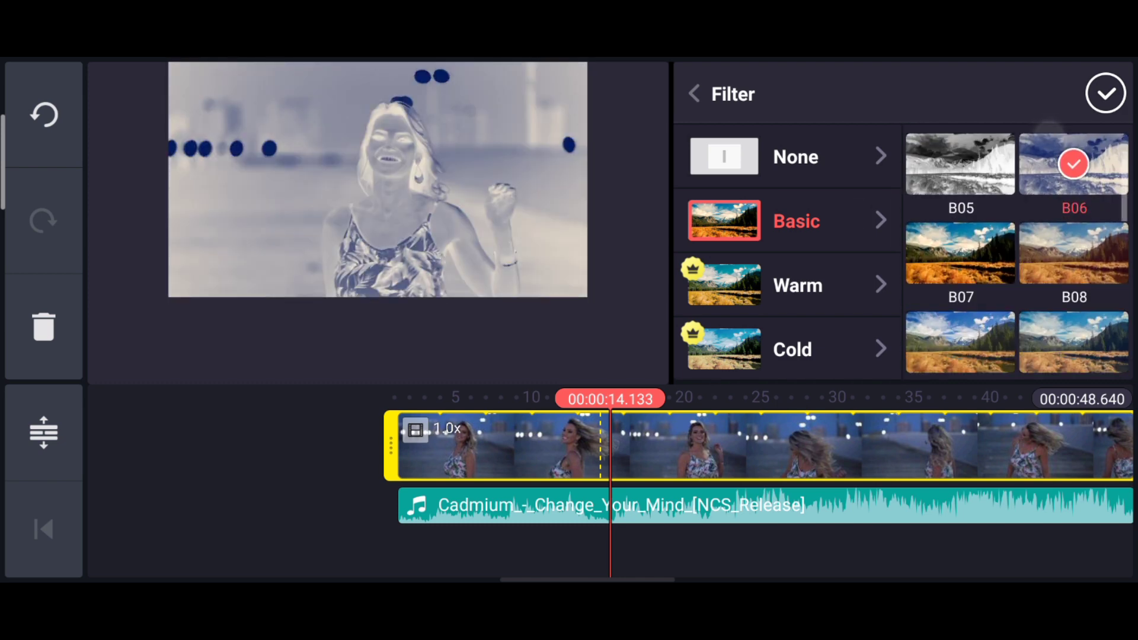
{"action": "left_click", "coordinate": [959, 246]}
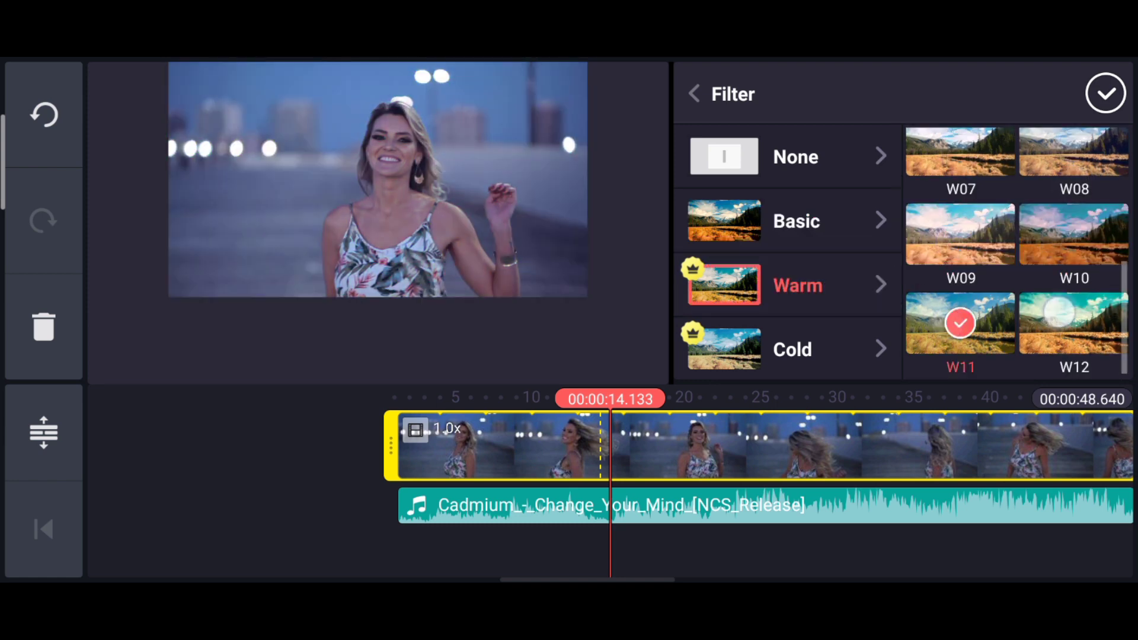
{"action": "left_click", "coordinate": [1074, 322]}
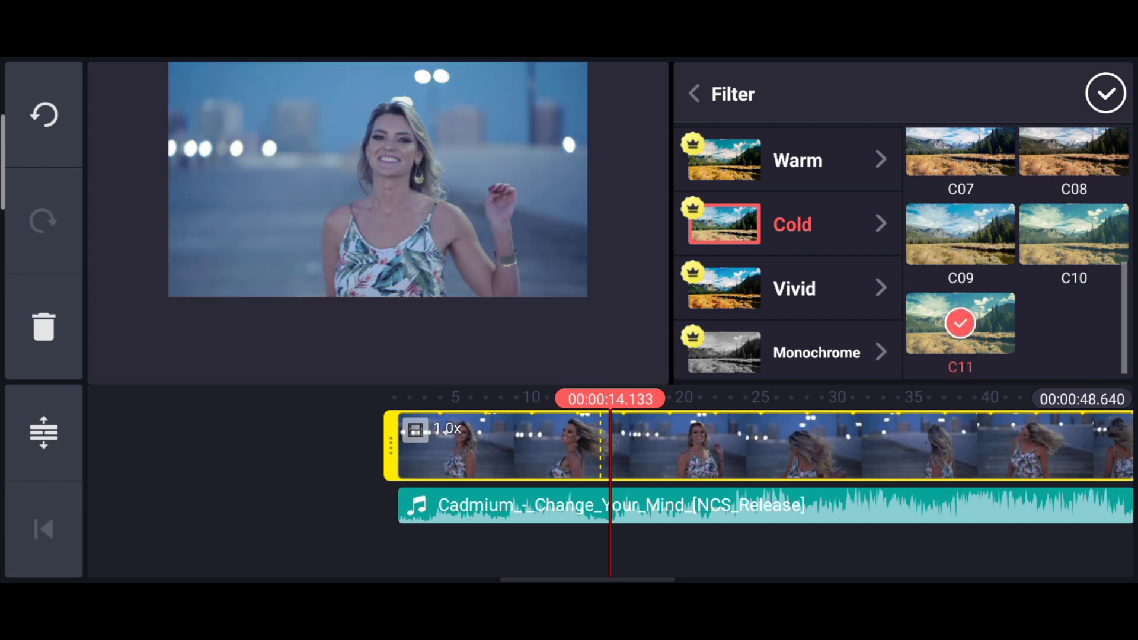
{"action": "left_click", "coordinate": [794, 288]}
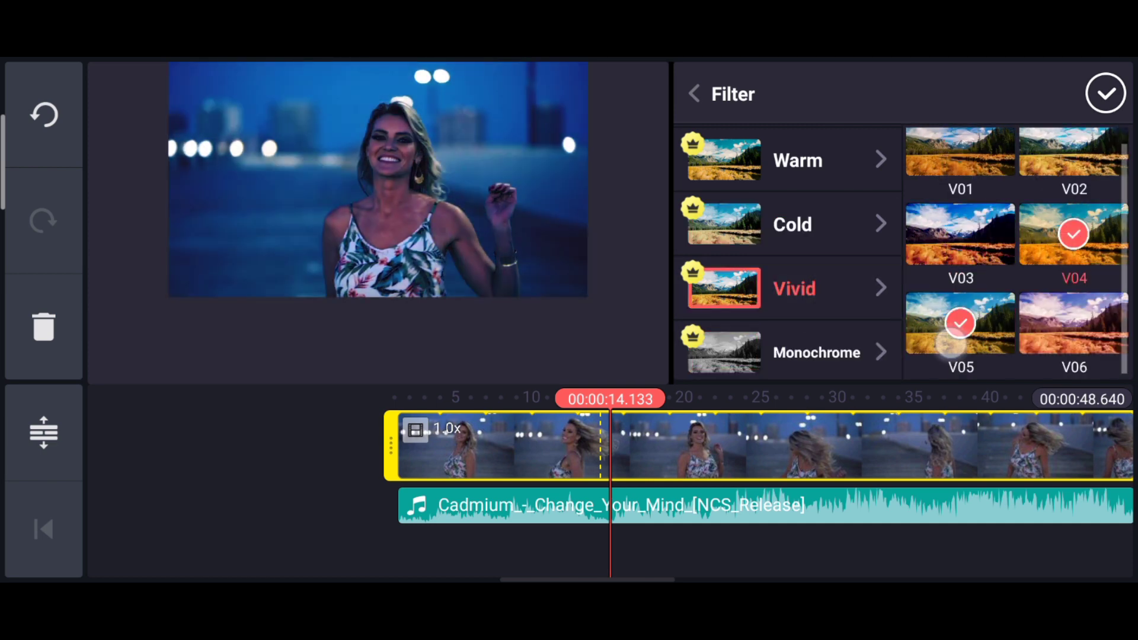
{"action": "left_click", "coordinate": [816, 352]}
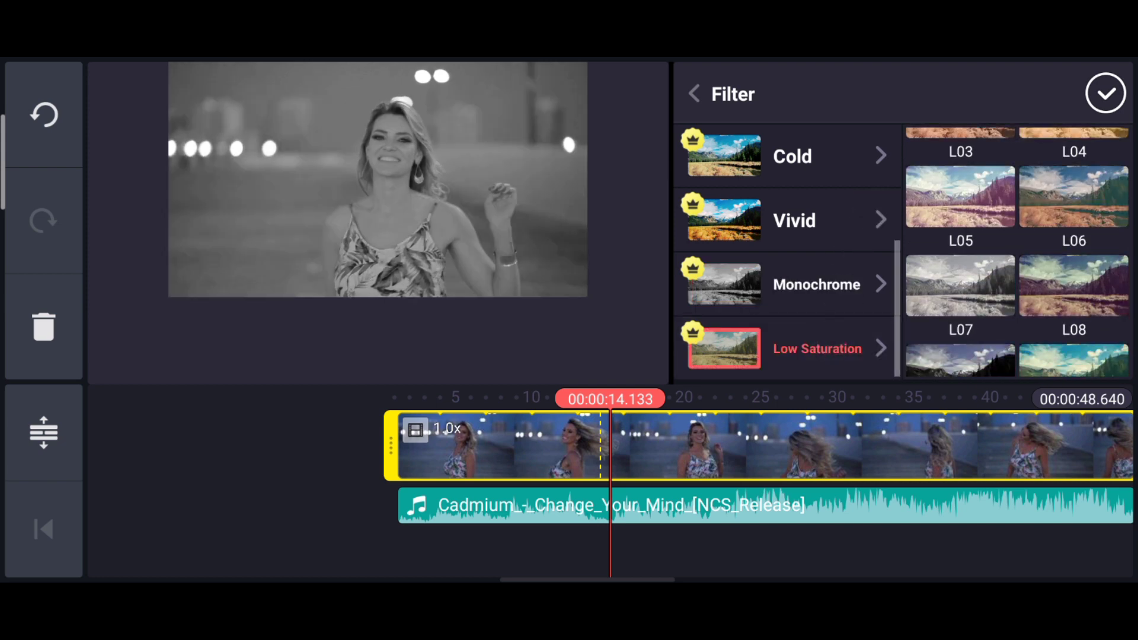
{"action": "scroll", "scroll_direction": "up", "scroll_amount": 3}
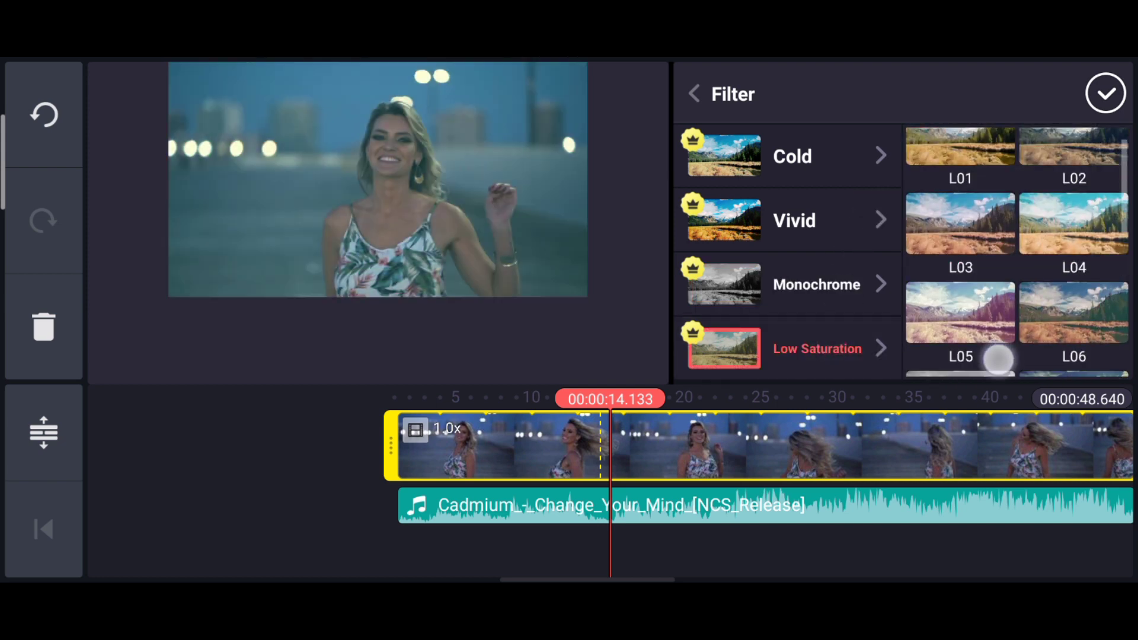
{"action": "left_click", "coordinate": [1075, 158]}
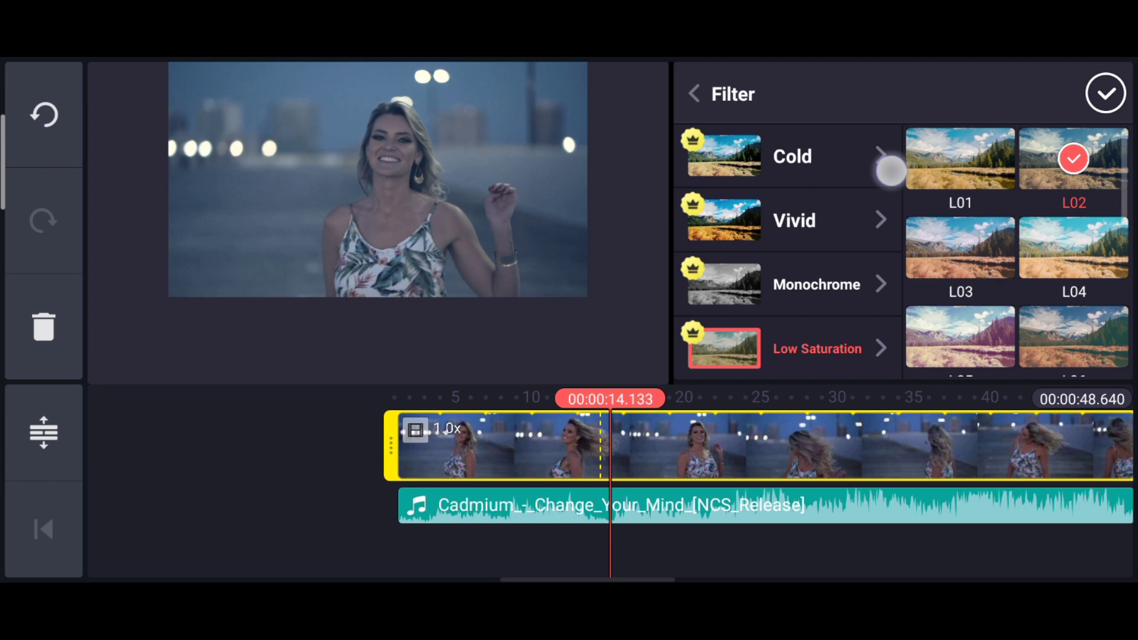
{"action": "left_click", "coordinate": [816, 327]}
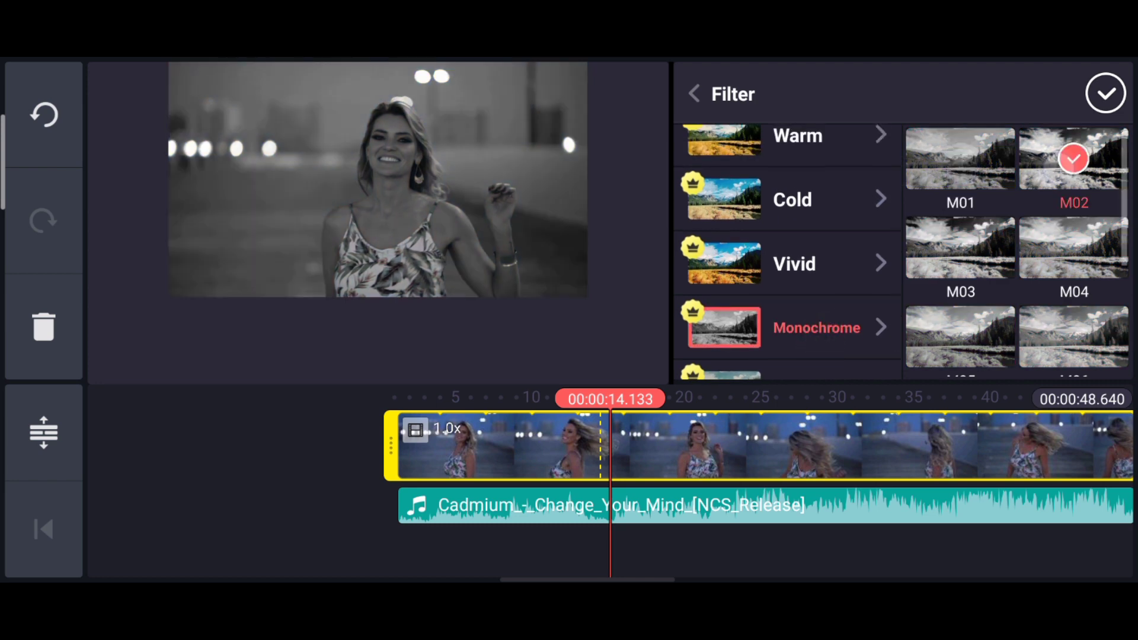
Step: Apply the C03 filter from the Cold set to the waterfront clip
{"action": "left_click", "coordinate": [795, 264]}
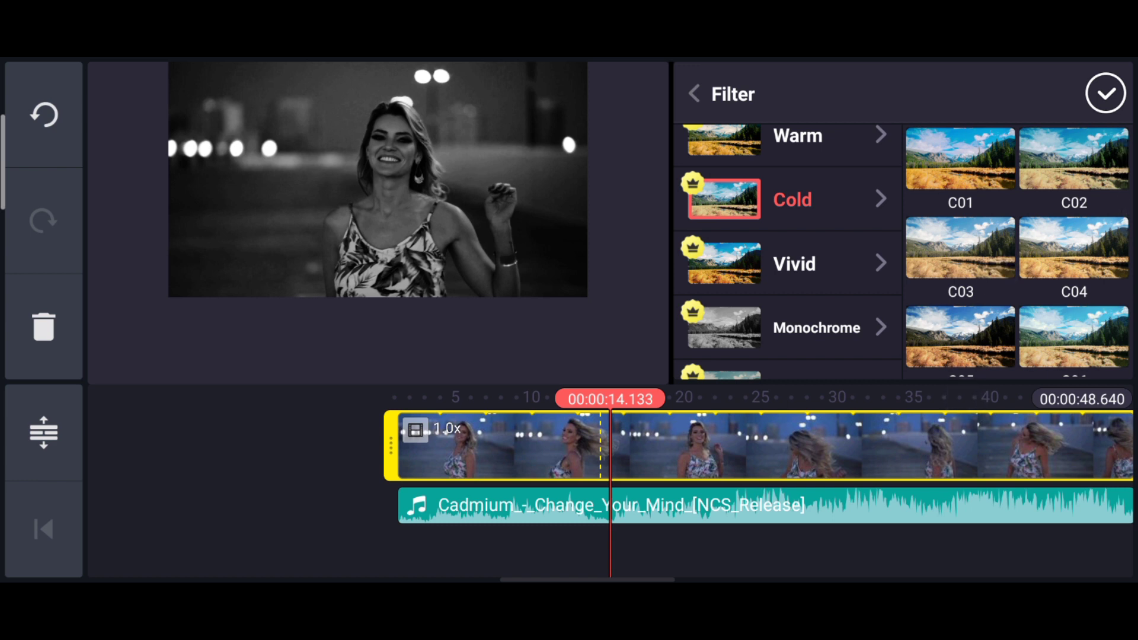
{"action": "left_click", "coordinate": [959, 158]}
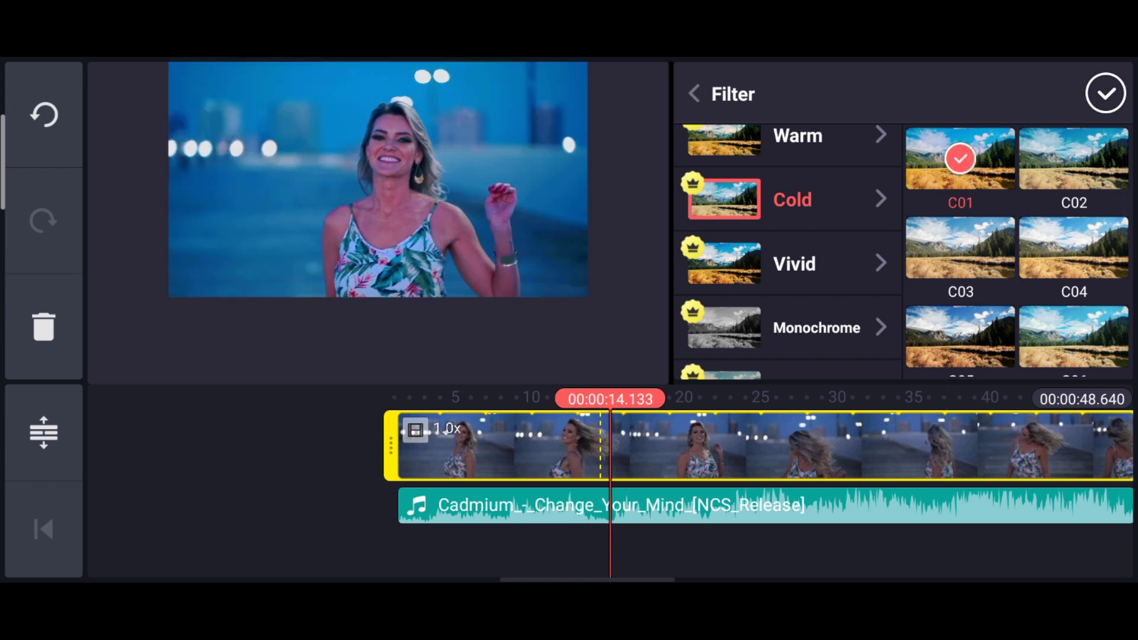
{"action": "left_click", "coordinate": [959, 247]}
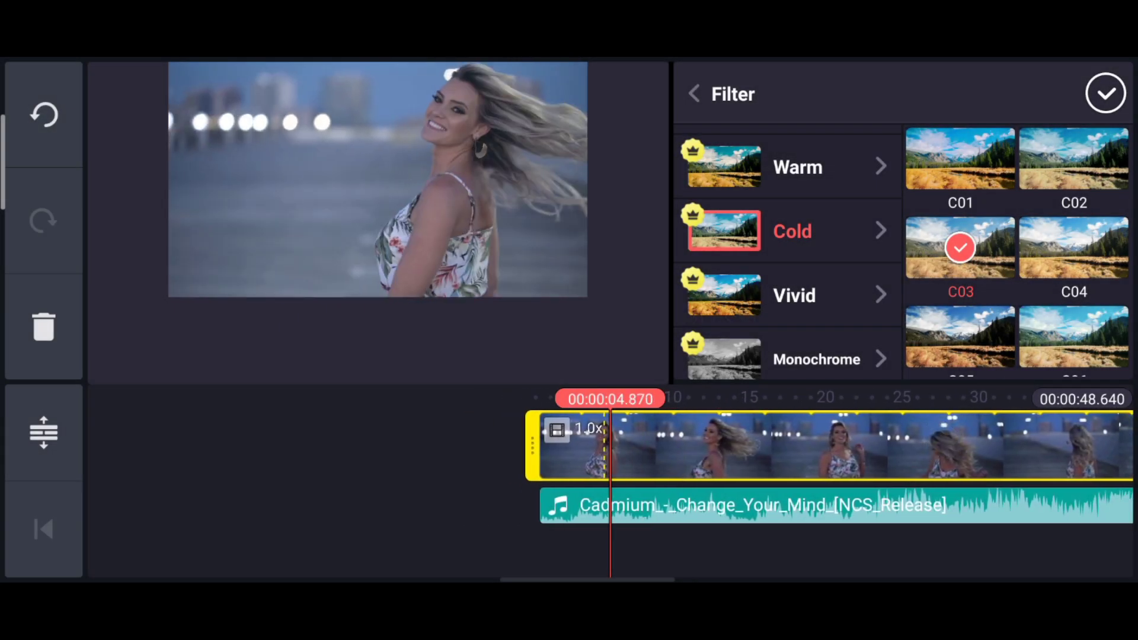
{"action": "left_click", "coordinate": [1105, 94]}
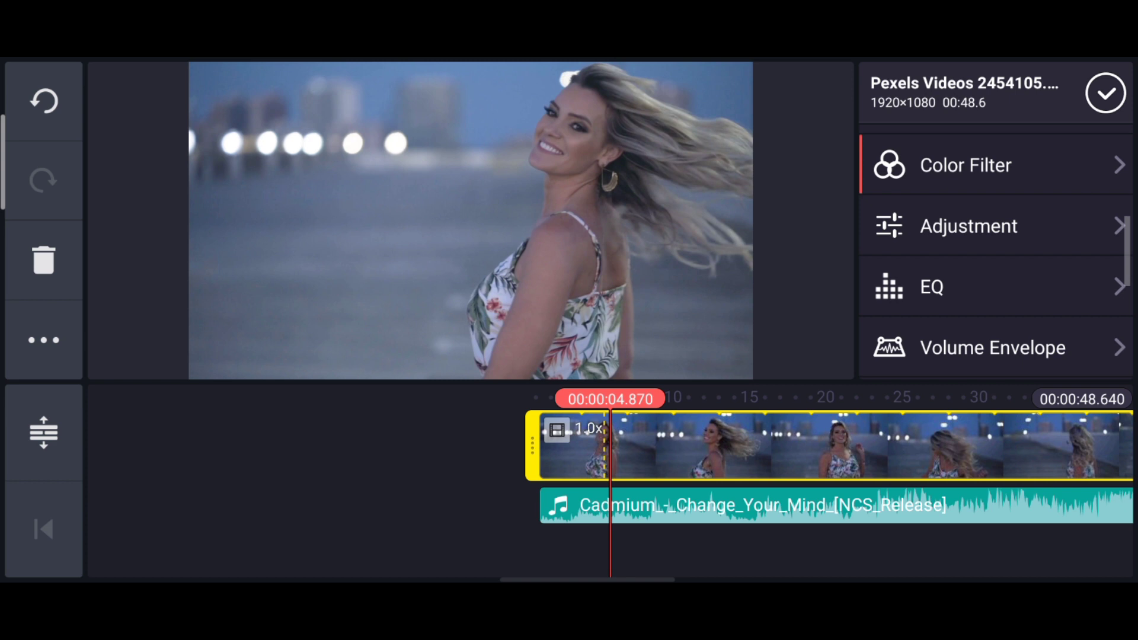
Step: Add Pexels Videos 2454105.mp4 as a video layer above the main clip
{"action": "left_click", "coordinate": [968, 225]}
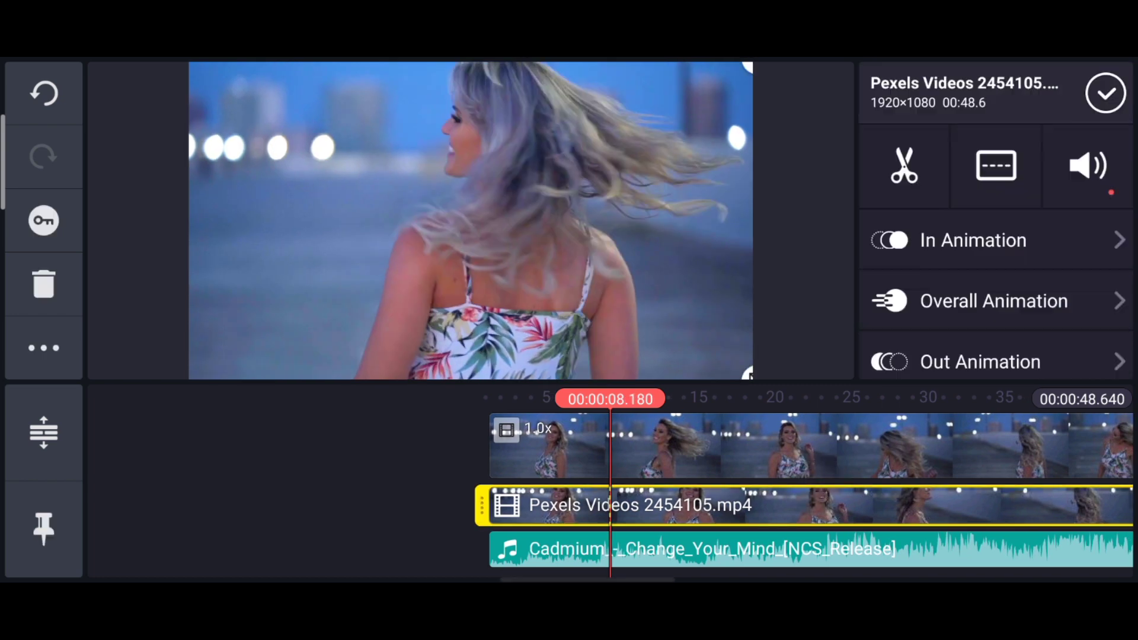
Step: Give the video layer a Wipe Right entrance animation
{"action": "left_click", "coordinate": [973, 241]}
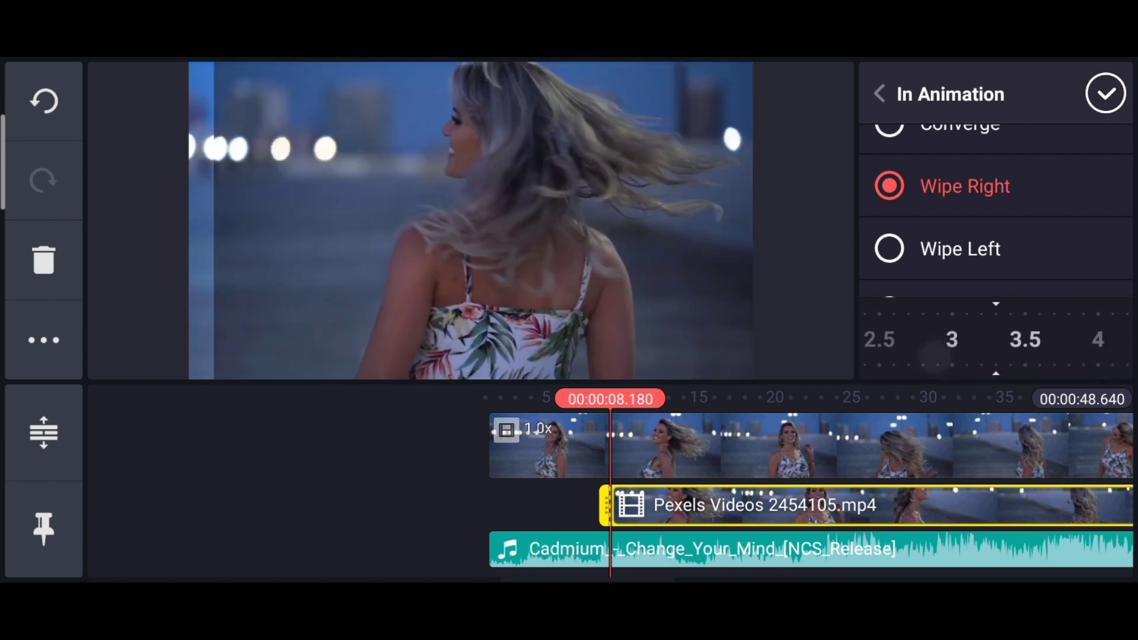
{"action": "left_click", "coordinate": [1105, 94]}
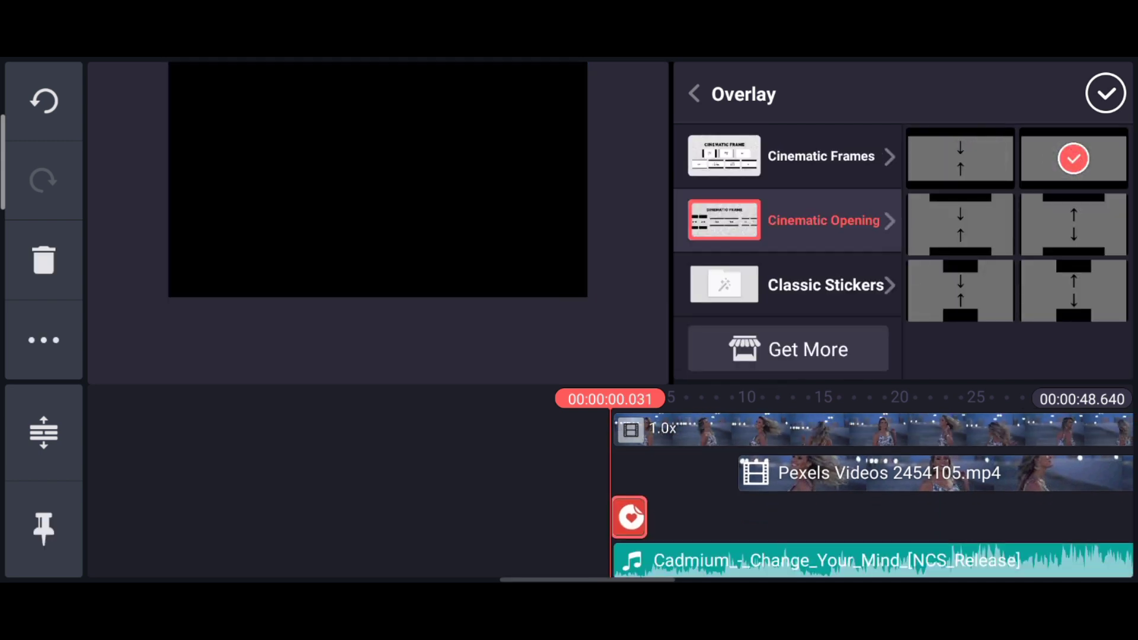
Step: Confirm the Cinematic Opening overlay spanning the video and bring up Export and Share
{"action": "left_click", "coordinate": [1105, 92]}
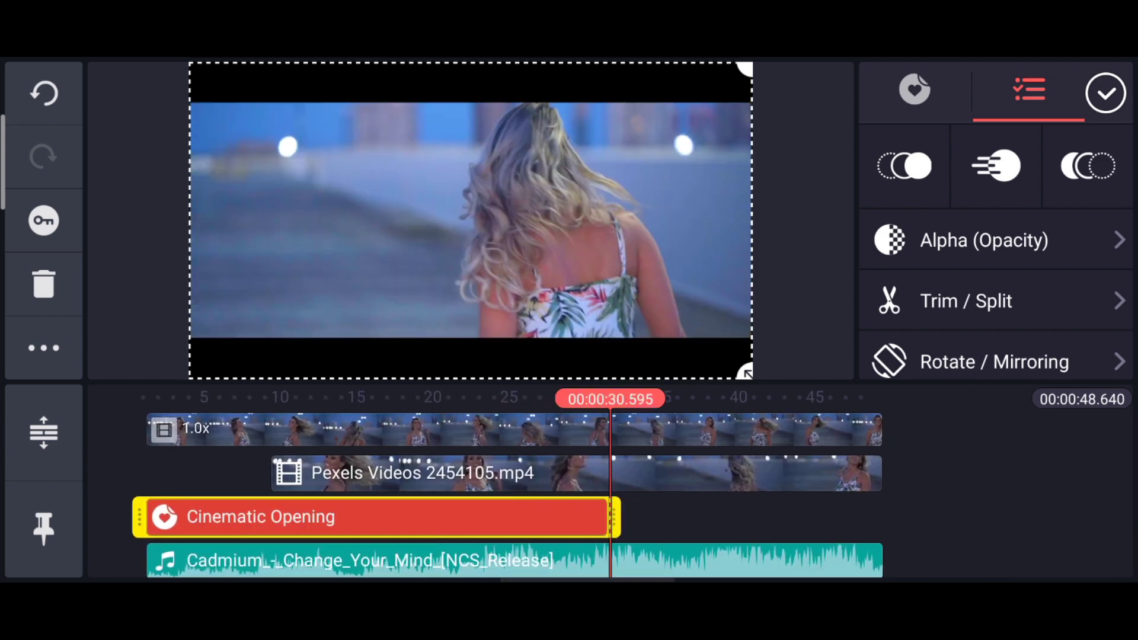
{"action": "left_click", "coordinate": [1106, 91]}
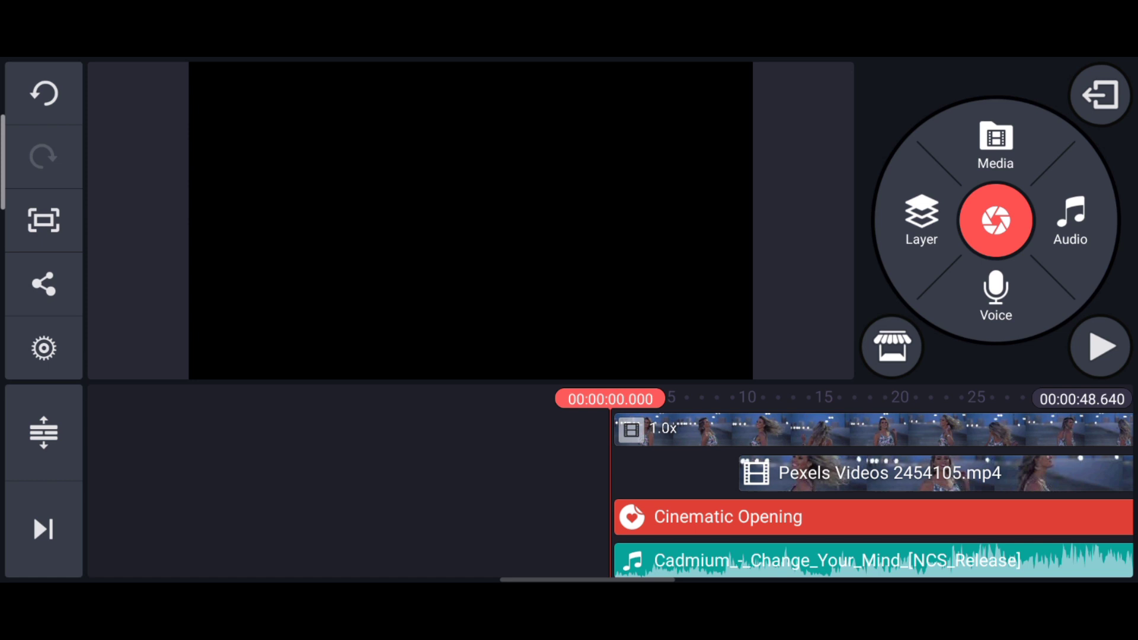
{"action": "left_click", "coordinate": [42, 284]}
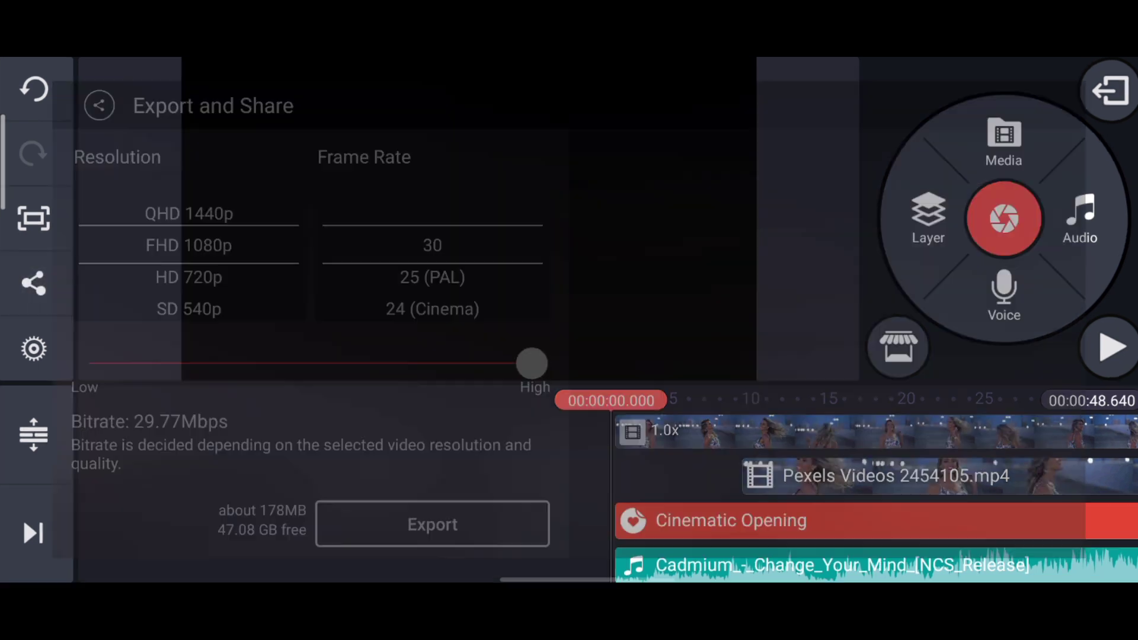